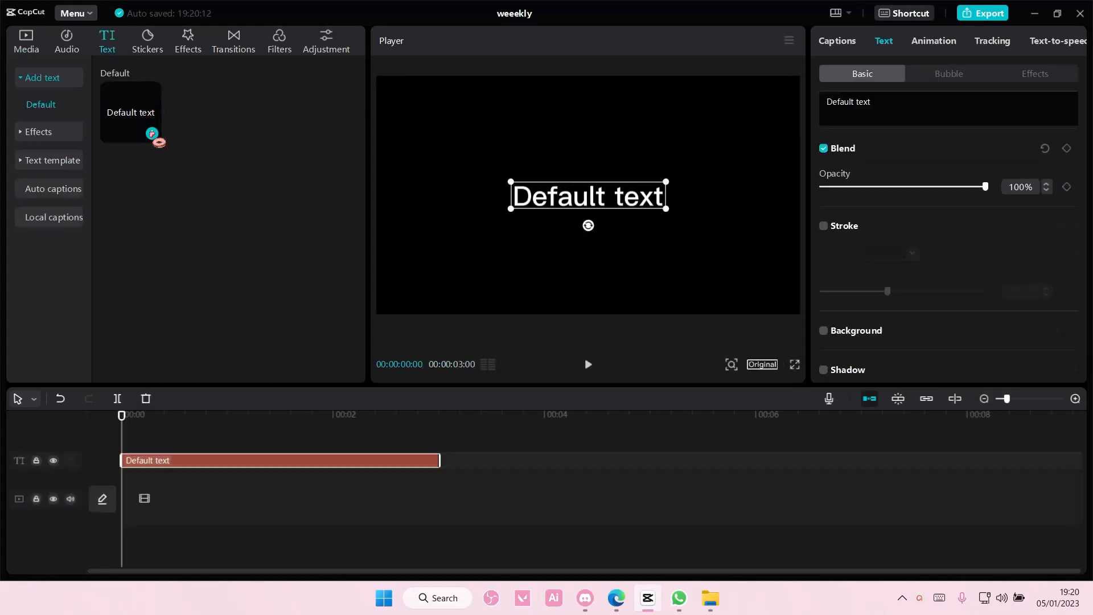
# Step: Retype the default title text as NEON LIGHTS
pyautogui.write('N')
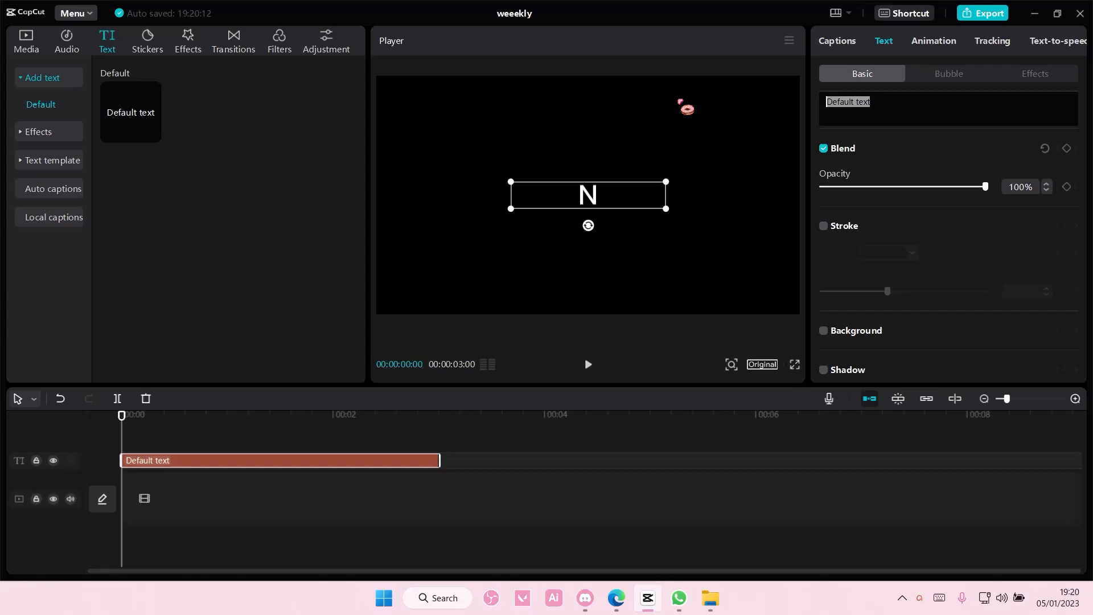
pyautogui.write('NEON LIGH')
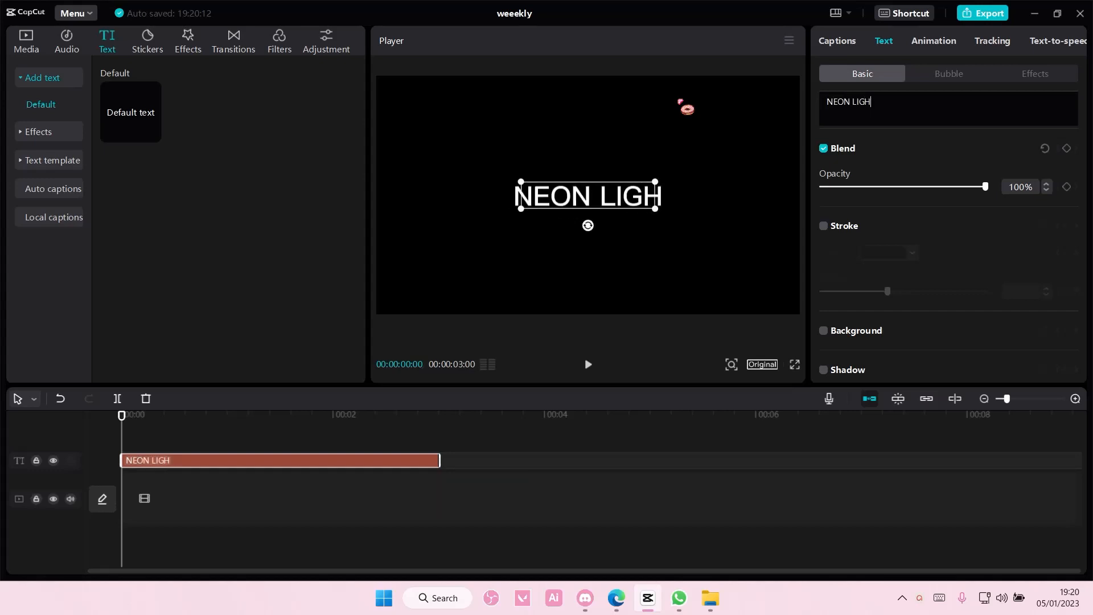
pyautogui.write('TS')
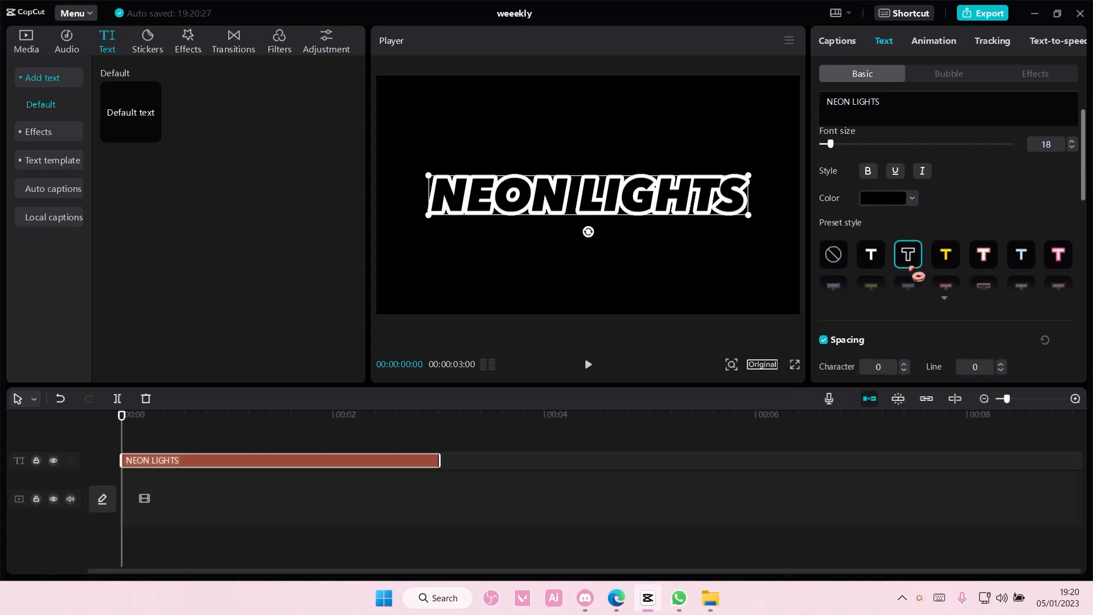
# Step: Reduce the white Stroke outline thickness on the title to 27
pyautogui.scroll(-3)
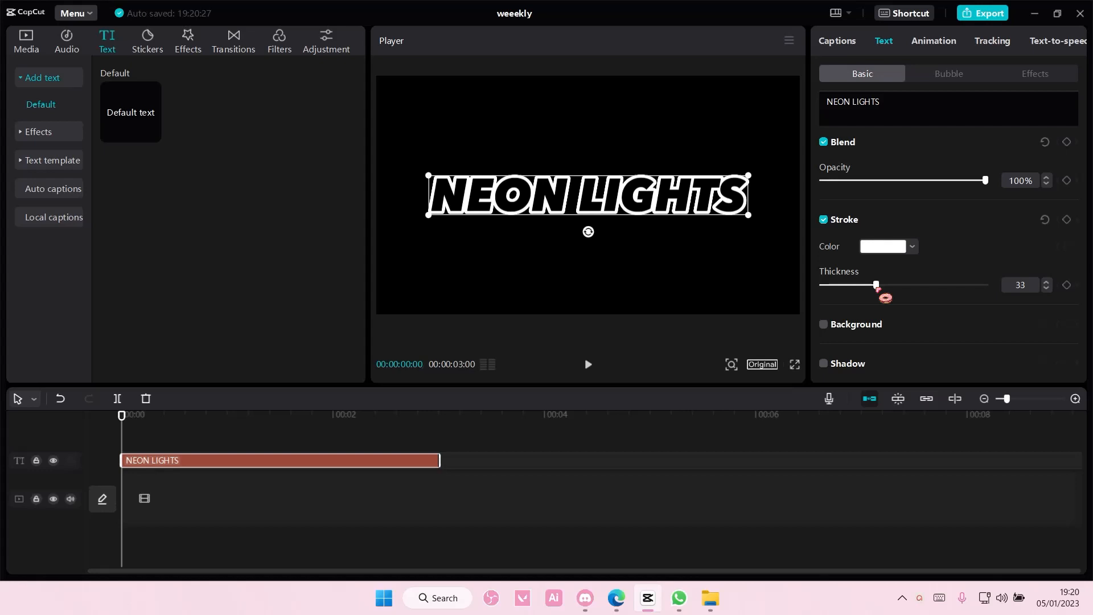
pyautogui.moveTo(877, 285); pyautogui.dragTo(865, 285)
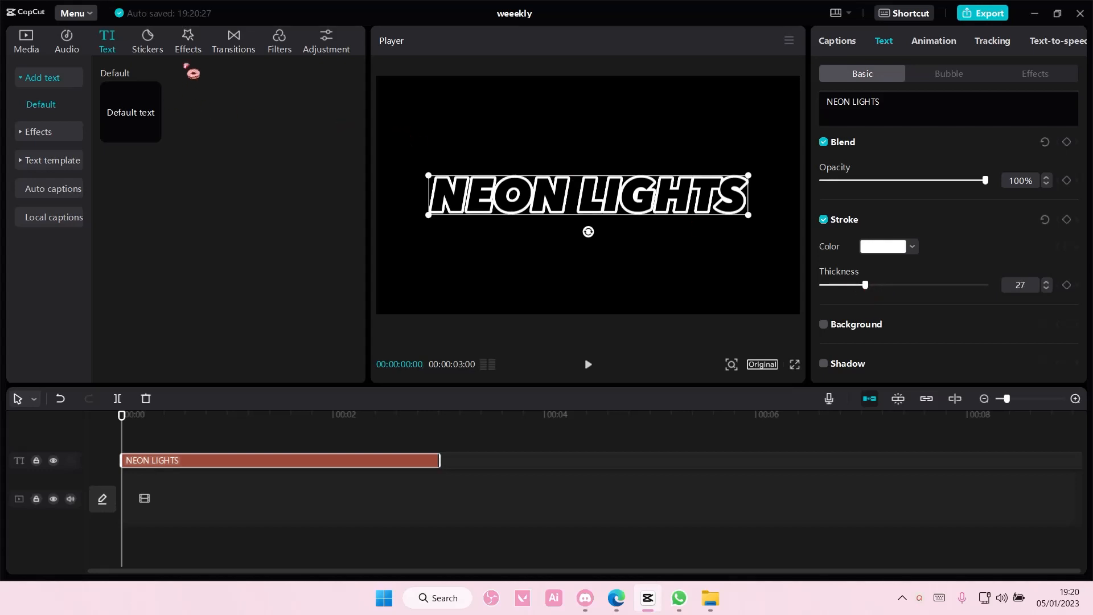
# Step: Add purple.jpg above the text and set its Blend Mode to Linear burn
pyautogui.click(27, 41)
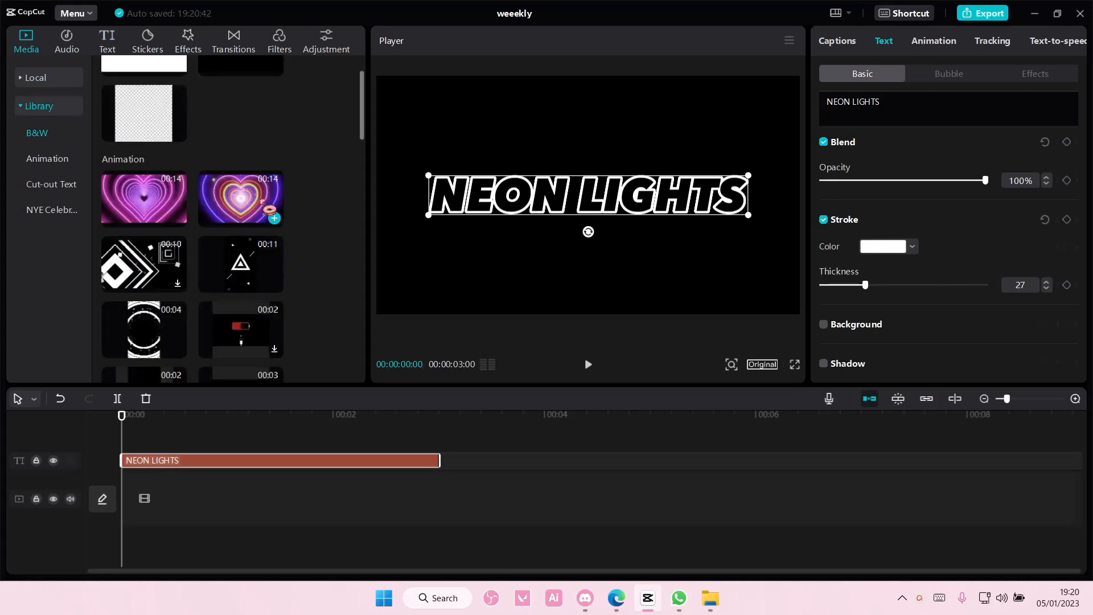
pyautogui.click(35, 77)
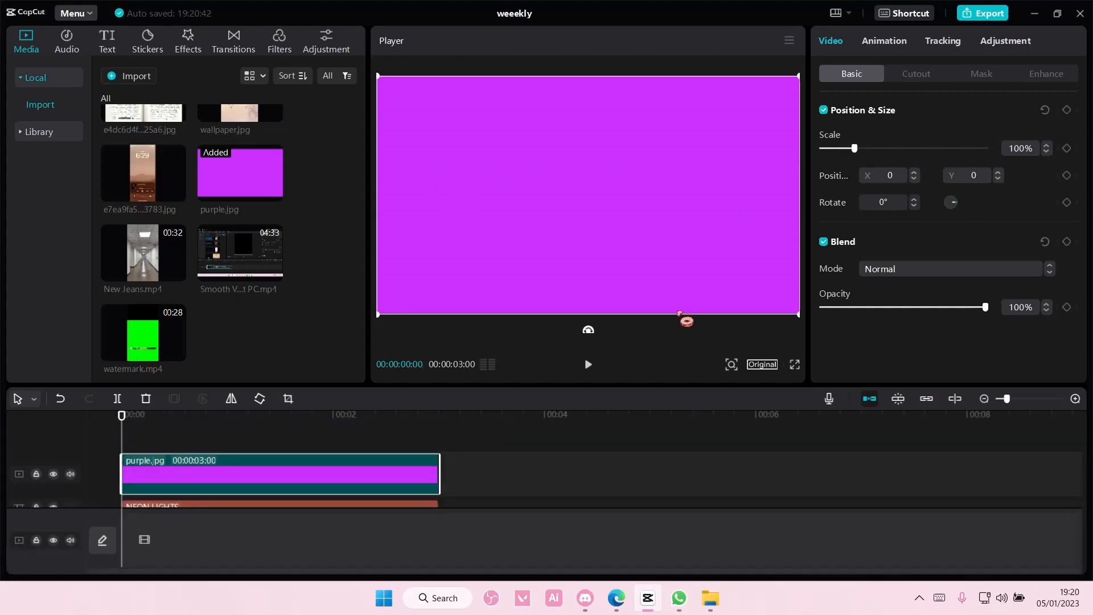
pyautogui.click(948, 269)
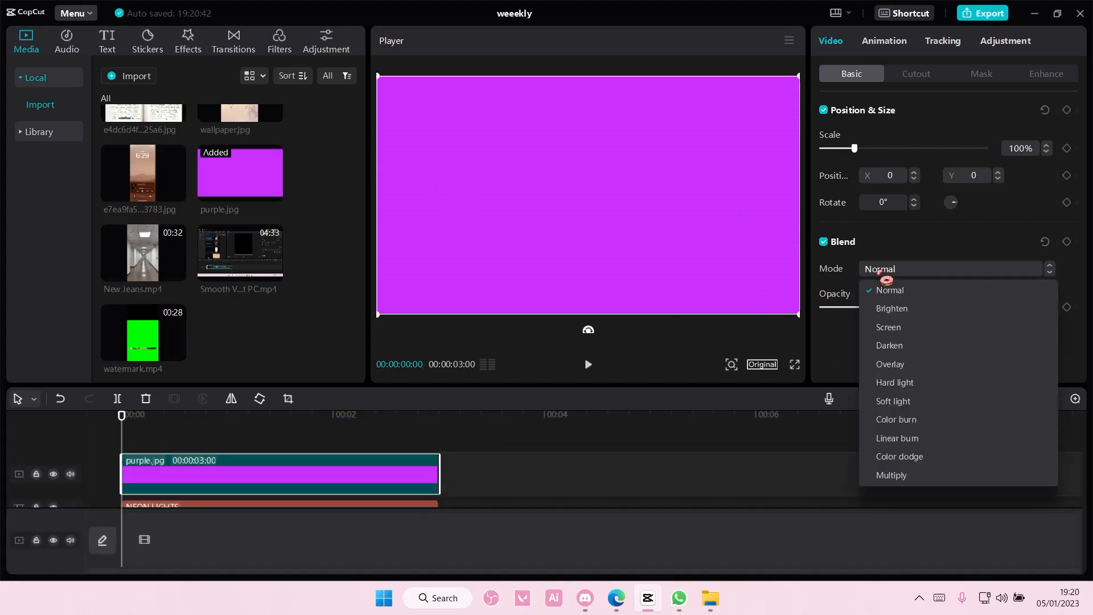
pyautogui.click(897, 438)
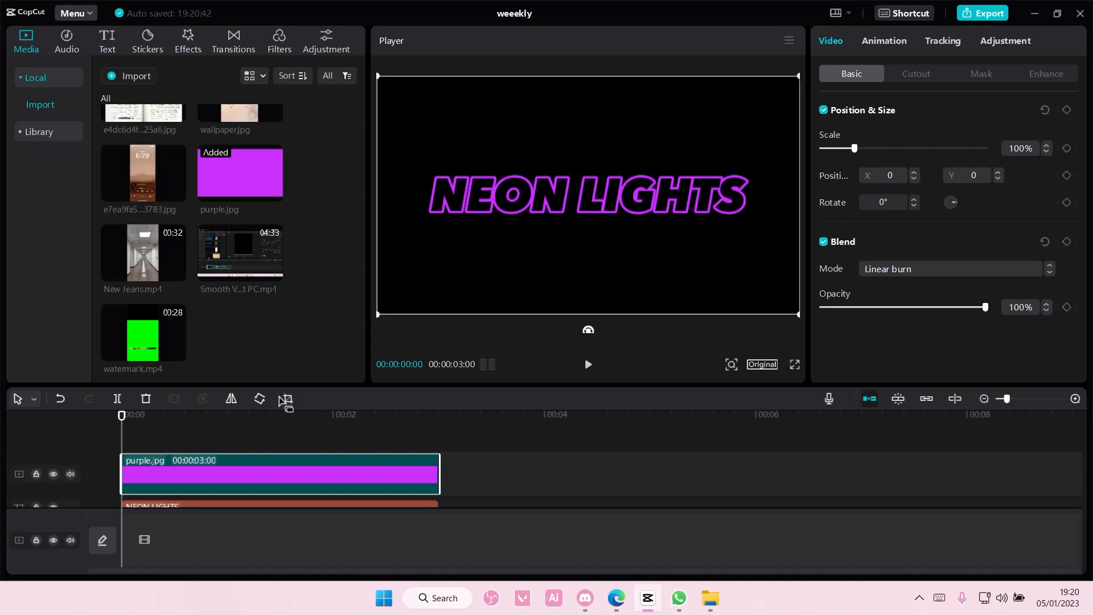
# Step: Browse the video effects categories and add the Prague effect over the clips
pyautogui.click(187, 40)
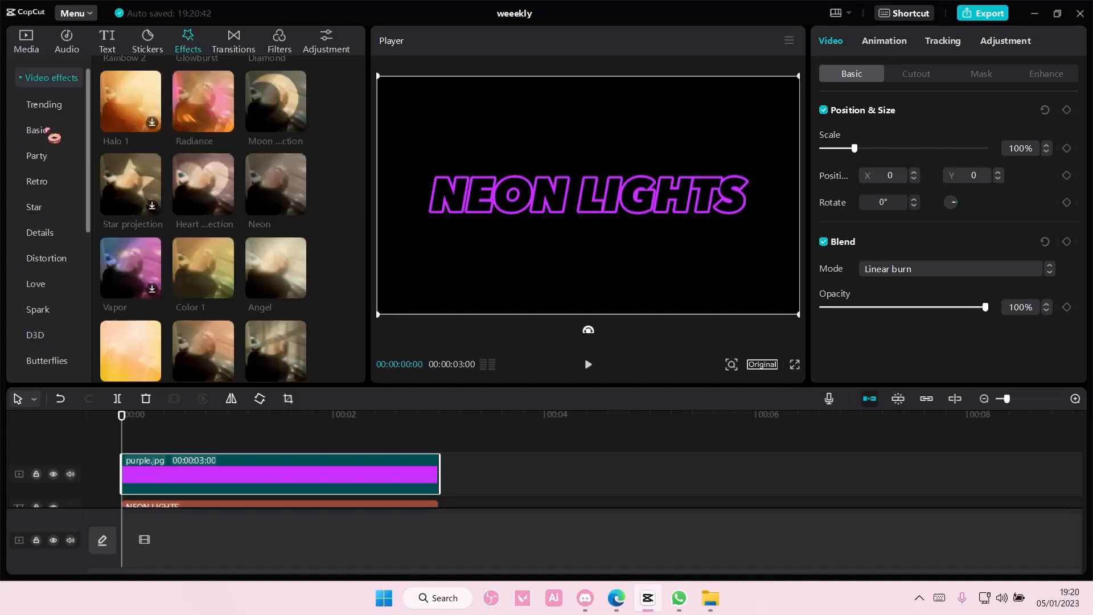
pyautogui.click(43, 105)
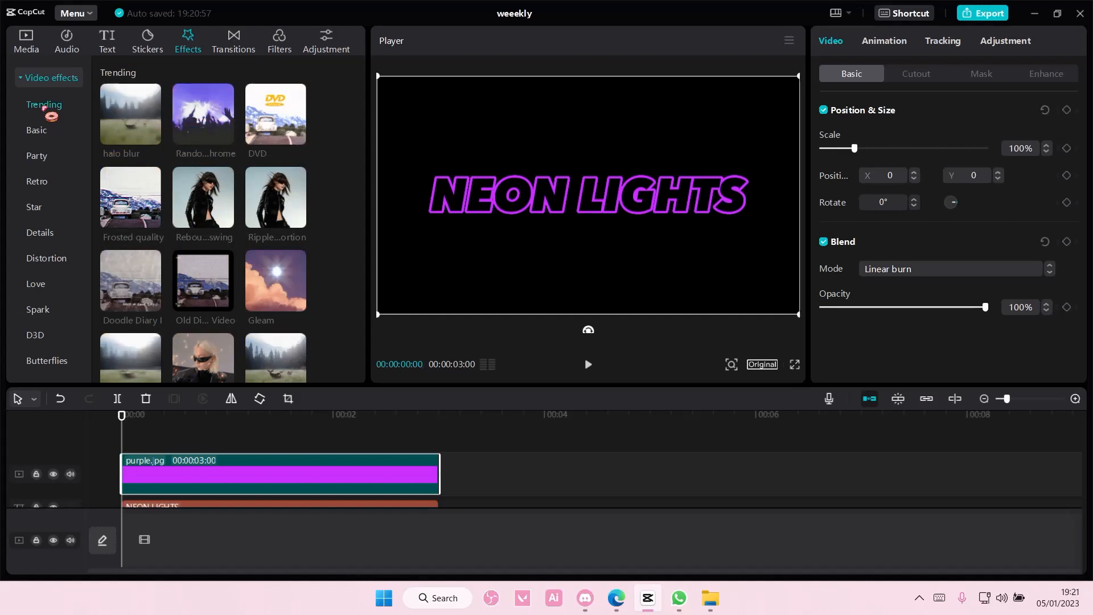
pyautogui.scroll(-3)
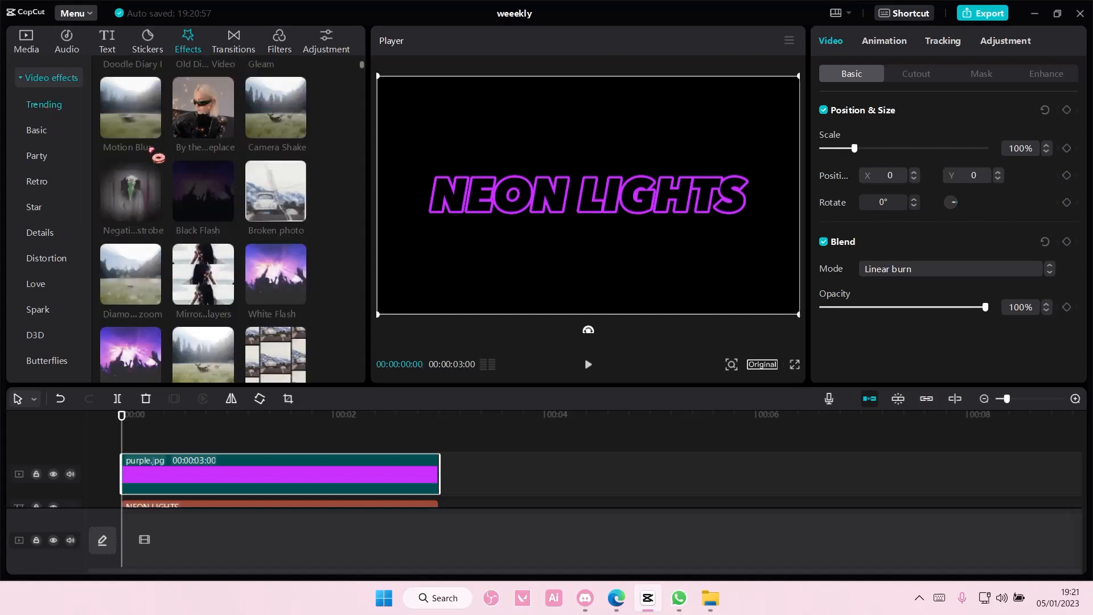
pyautogui.scroll(-3)
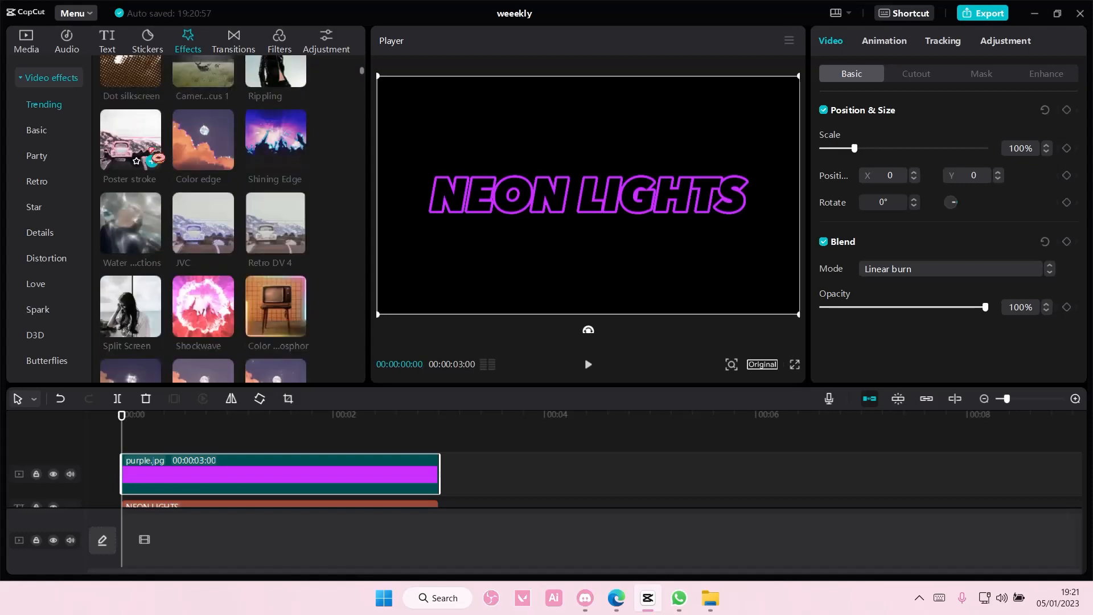
pyautogui.scroll(-3)
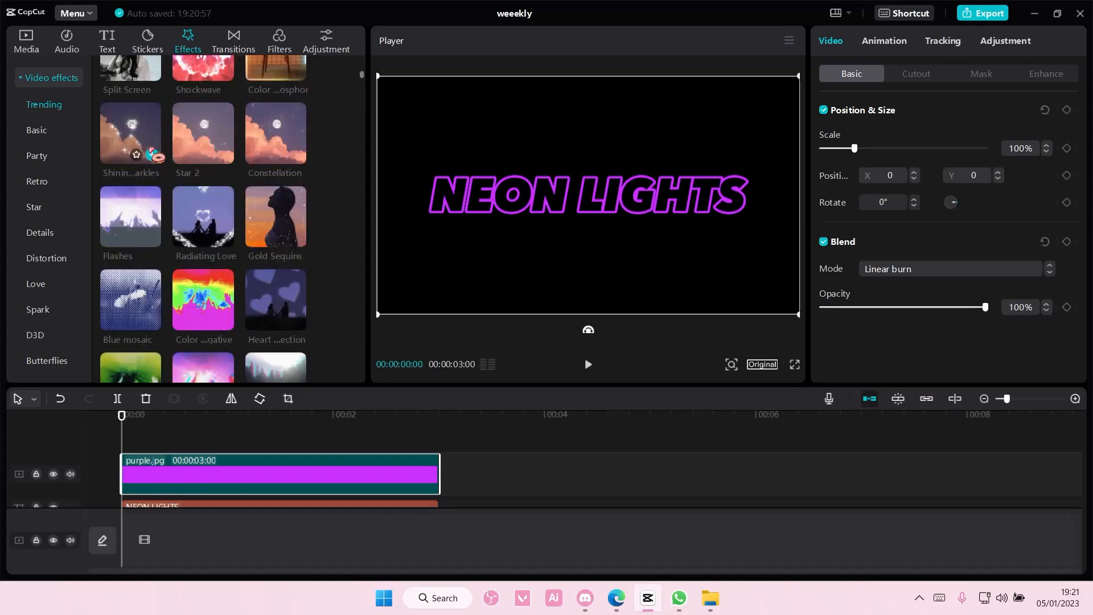
pyautogui.scroll(-3)
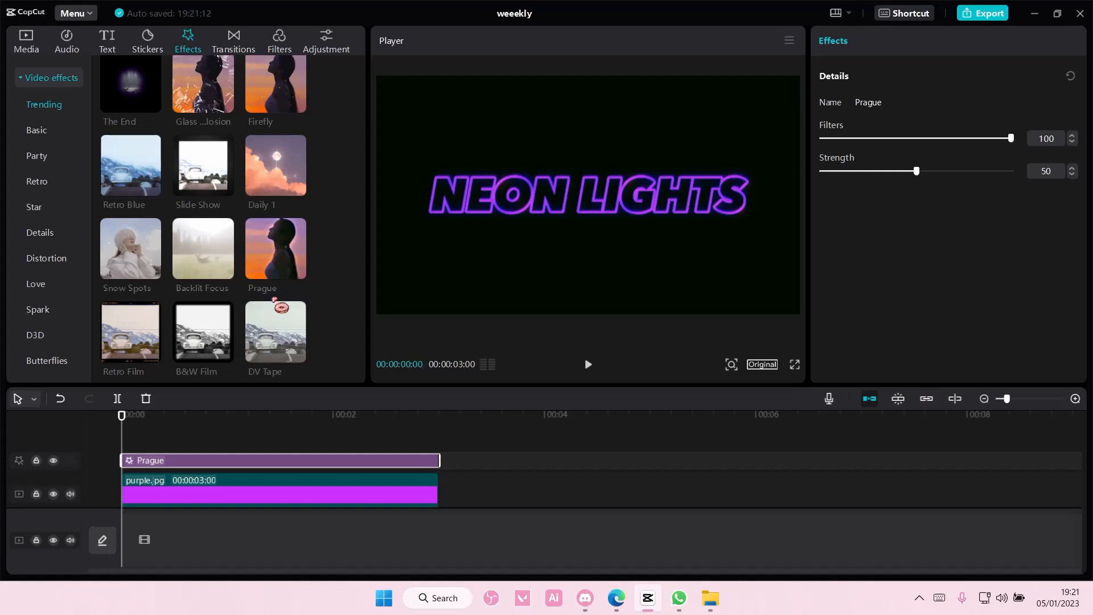
pyautogui.click(40, 233)
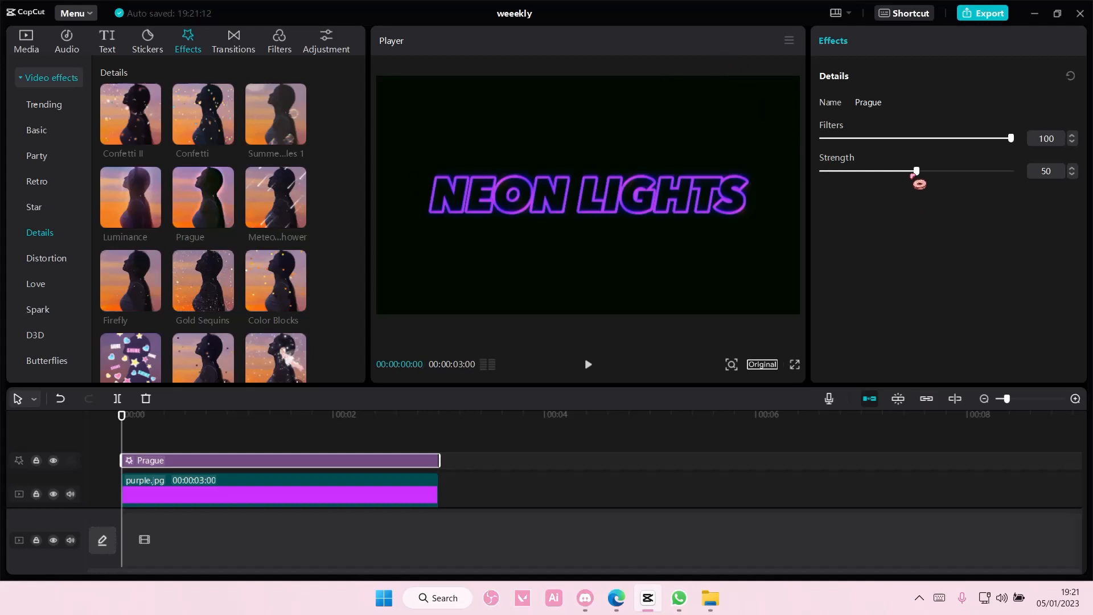
# Step: Raise the Prague effect strength to 100 and adjust its filter slider
pyautogui.moveTo(916, 171); pyautogui.dragTo(1010, 171)
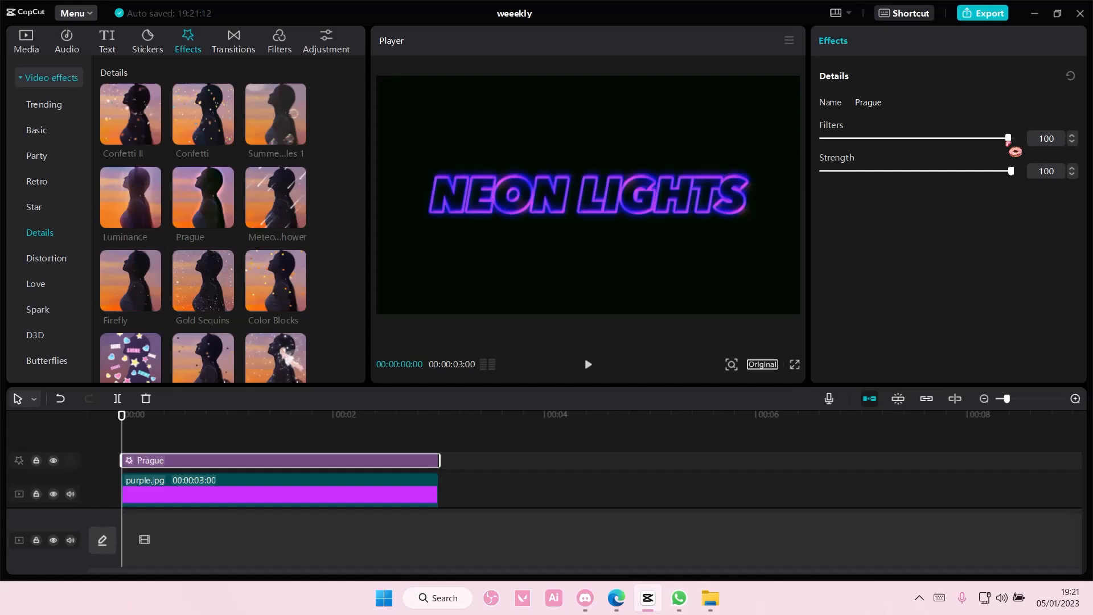
pyautogui.moveTo(1007, 138); pyautogui.dragTo(821, 138)
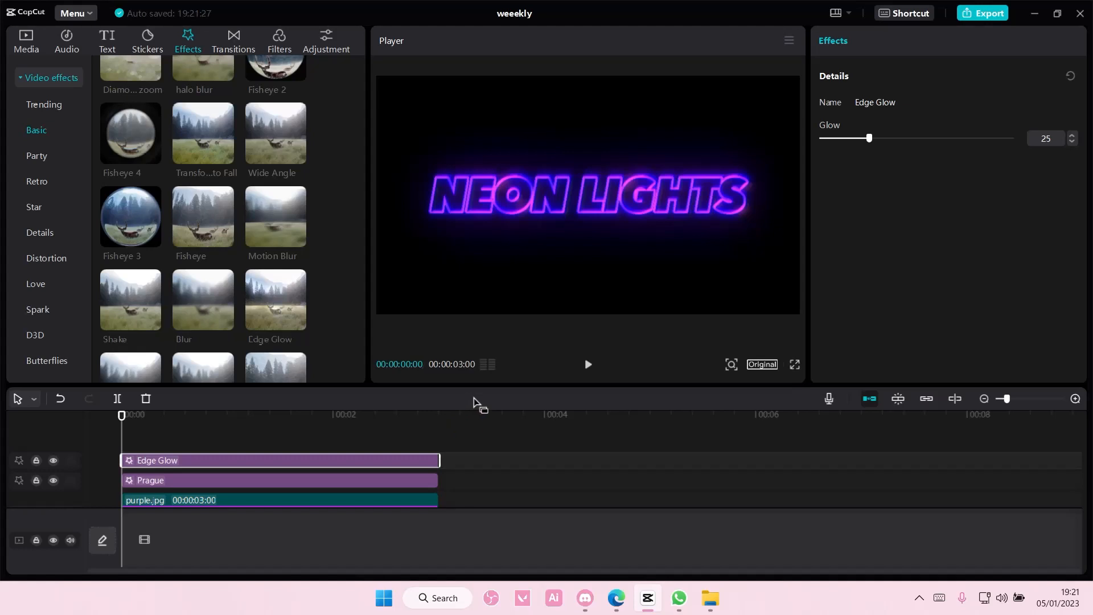
# Step: Tune the Edge Glow glow strength, settling it at 41
pyautogui.moveTo(869, 137); pyautogui.dragTo(977, 137)
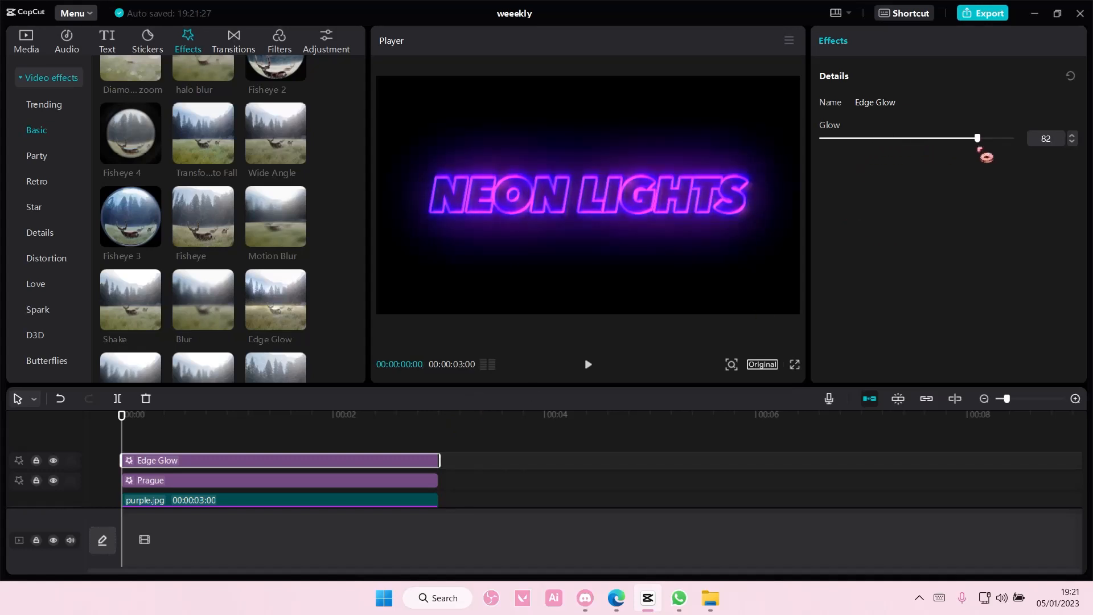
pyautogui.moveTo(977, 138); pyautogui.dragTo(889, 138)
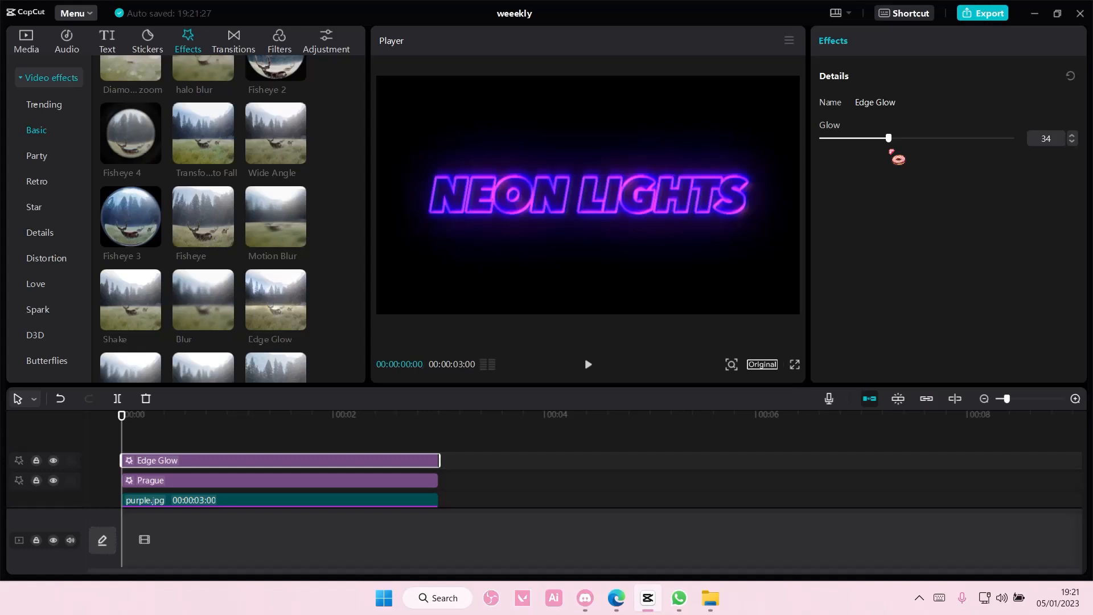
pyautogui.moveTo(887, 137); pyautogui.dragTo(899, 138)
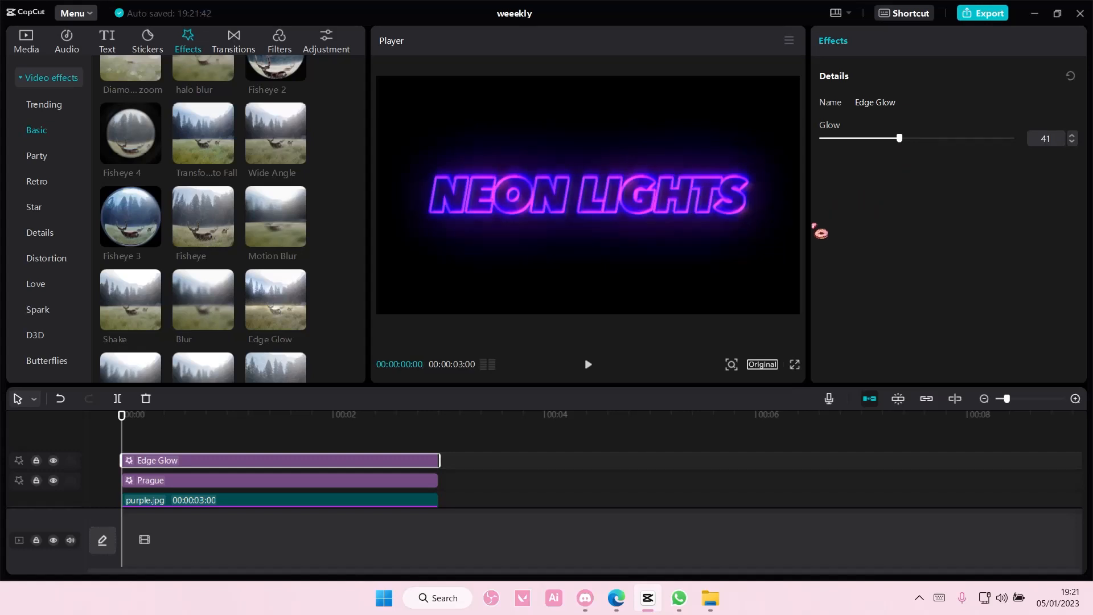
pyautogui.scroll(-3)
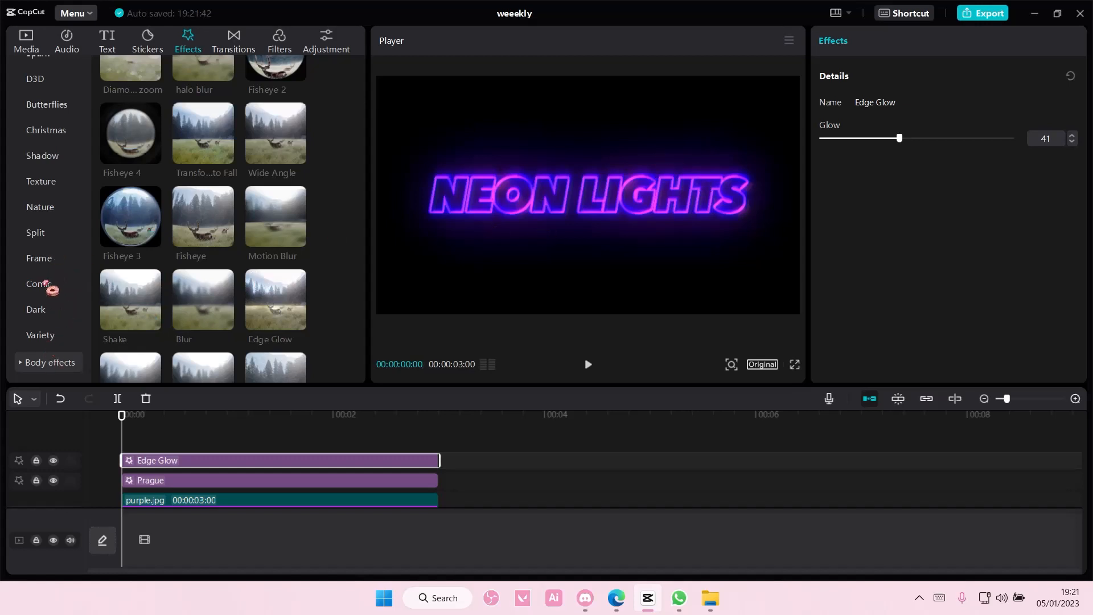
# Step: Add the Angel effect from the Shadow category and lower its strength to about 38
pyautogui.click(42, 156)
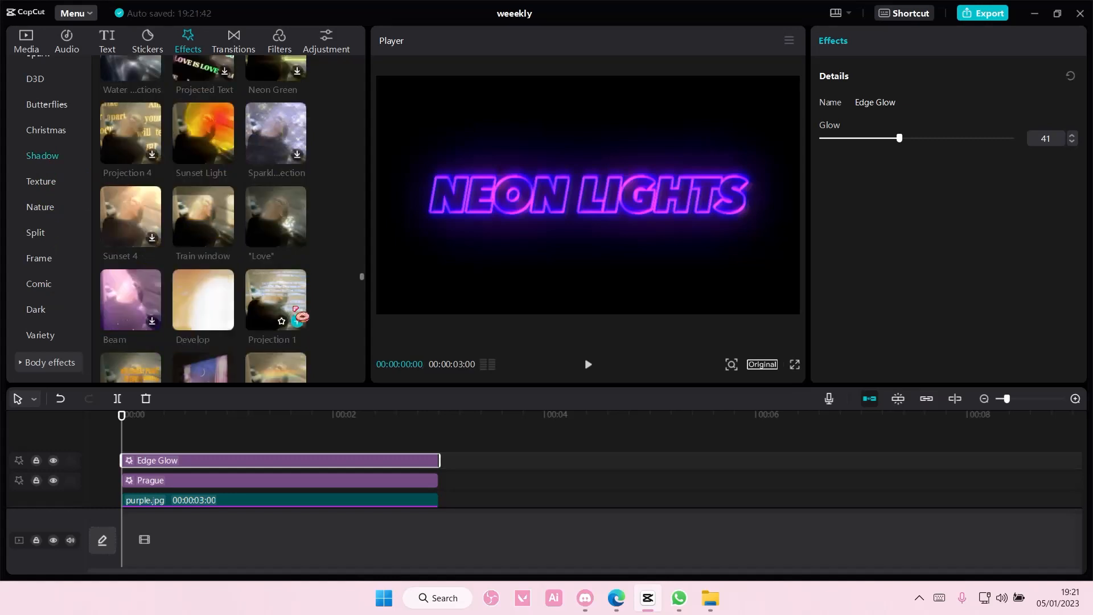
pyautogui.scroll(-3)
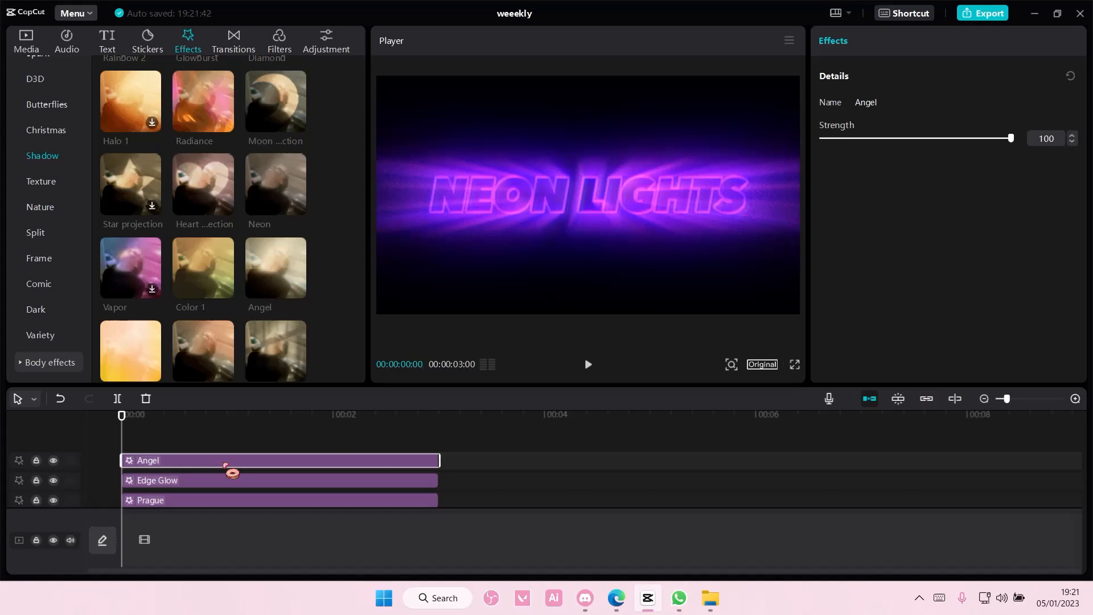
pyautogui.moveTo(1009, 138); pyautogui.dragTo(869, 138)
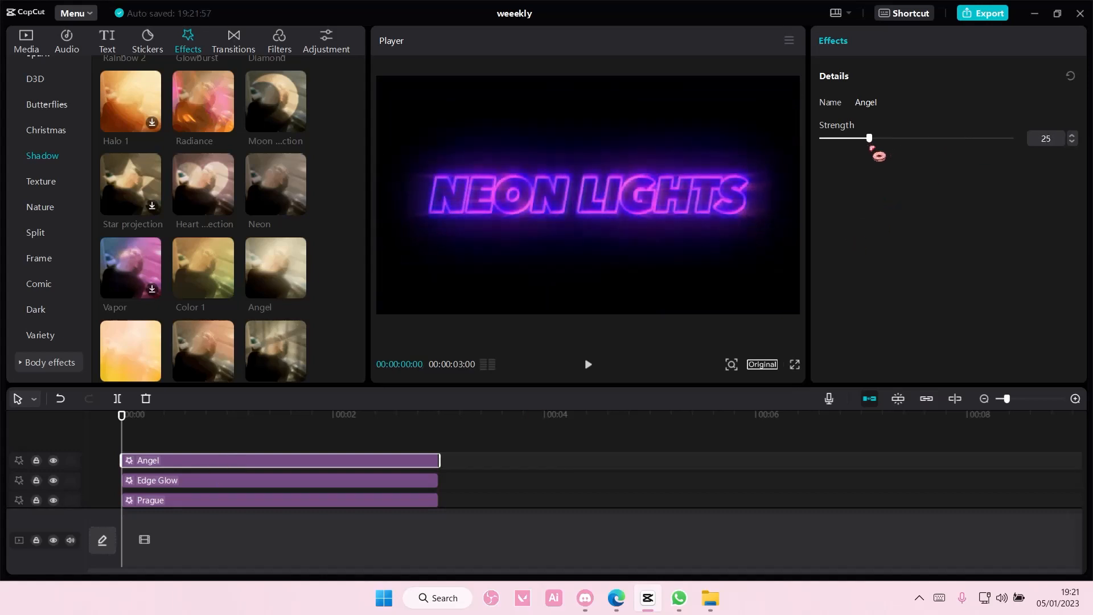
pyautogui.moveTo(869, 138); pyautogui.dragTo(895, 138)
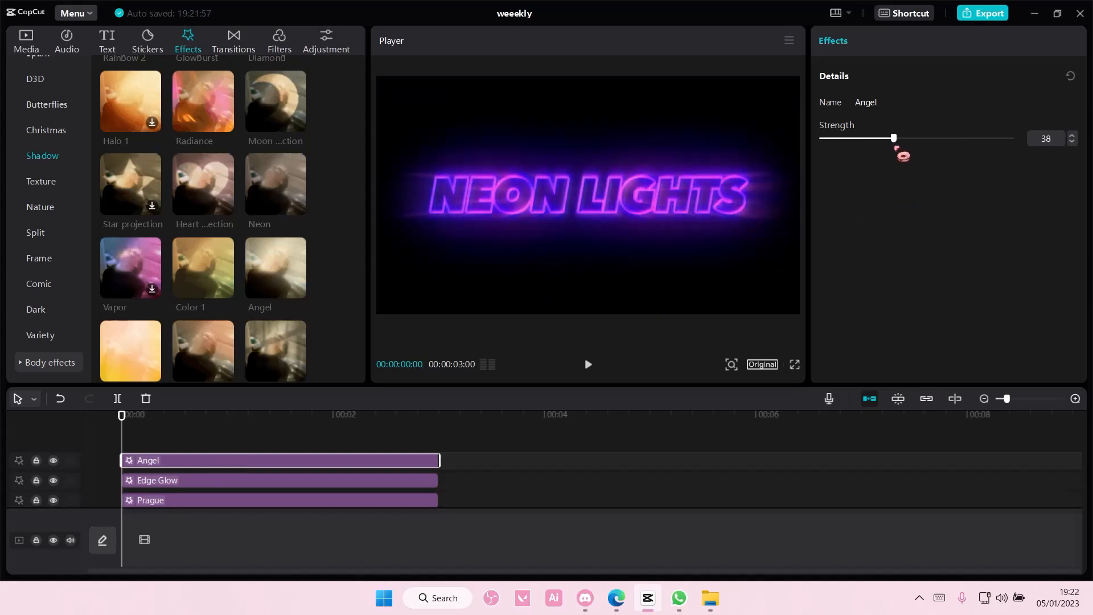
pyautogui.moveTo(893, 138); pyautogui.dragTo(864, 138)
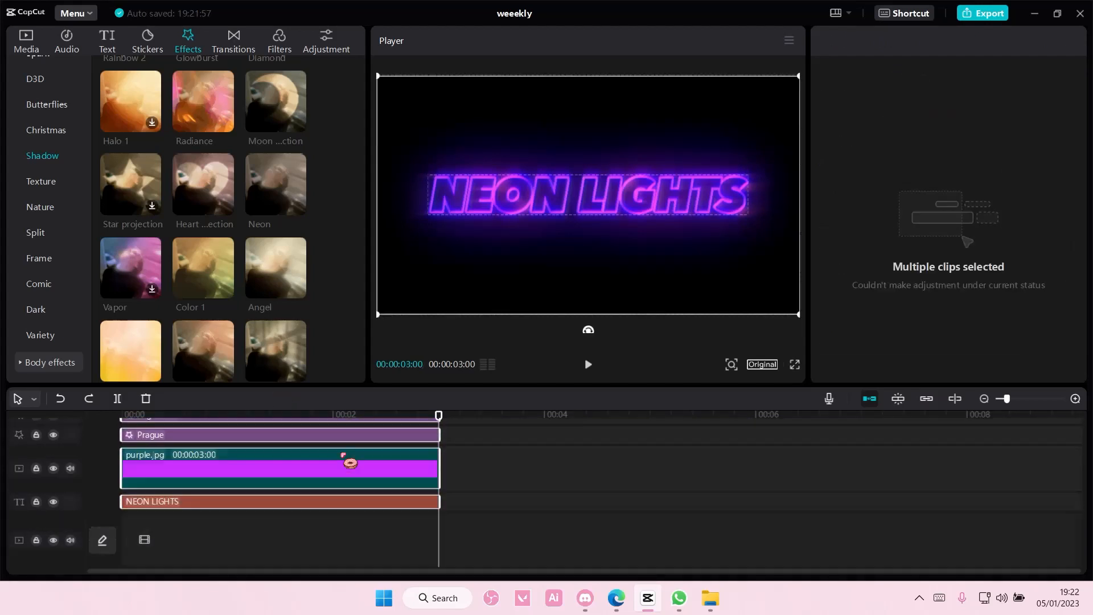
# Step: Create a compound clip from all the selected text, image and effect layers
pyautogui.rightClick(279, 467)
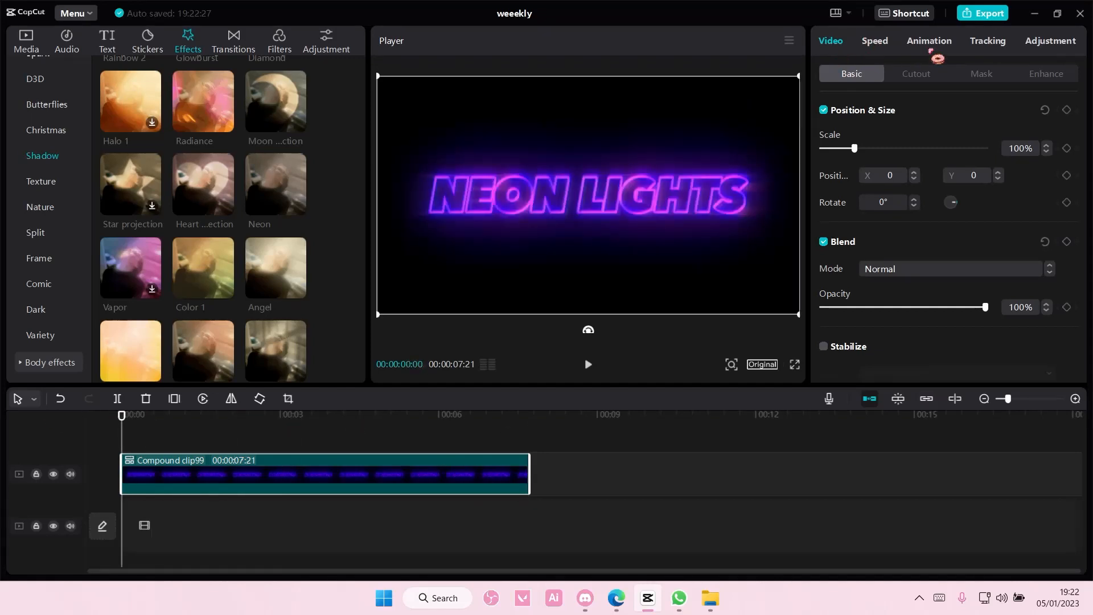
# Step: Preview combo animations and apply 3D card 2 to the compound clip
pyautogui.click(927, 41)
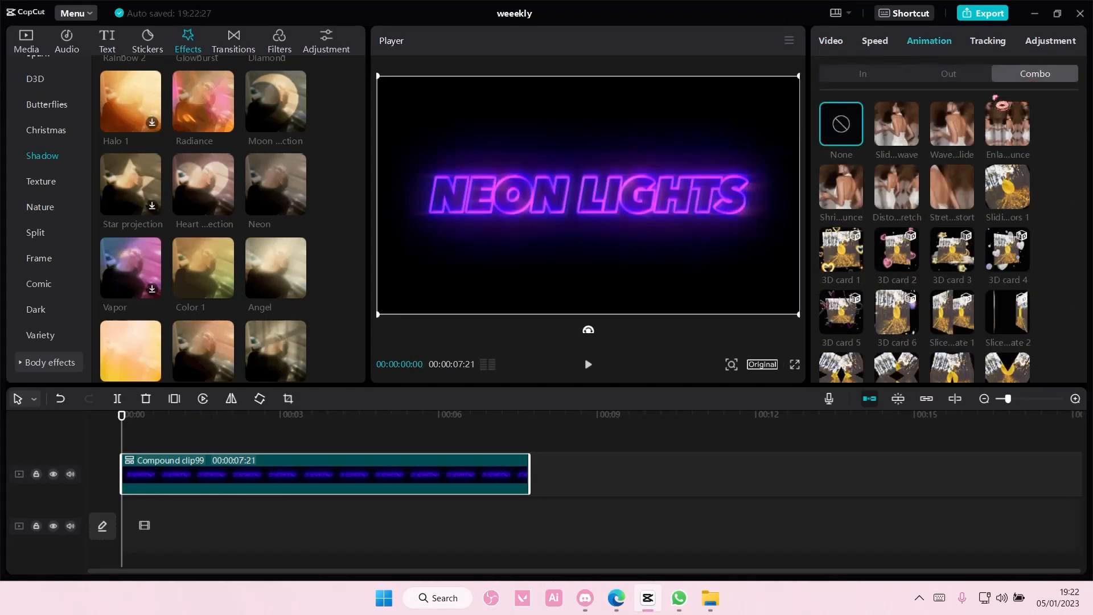
pyautogui.click(951, 125)
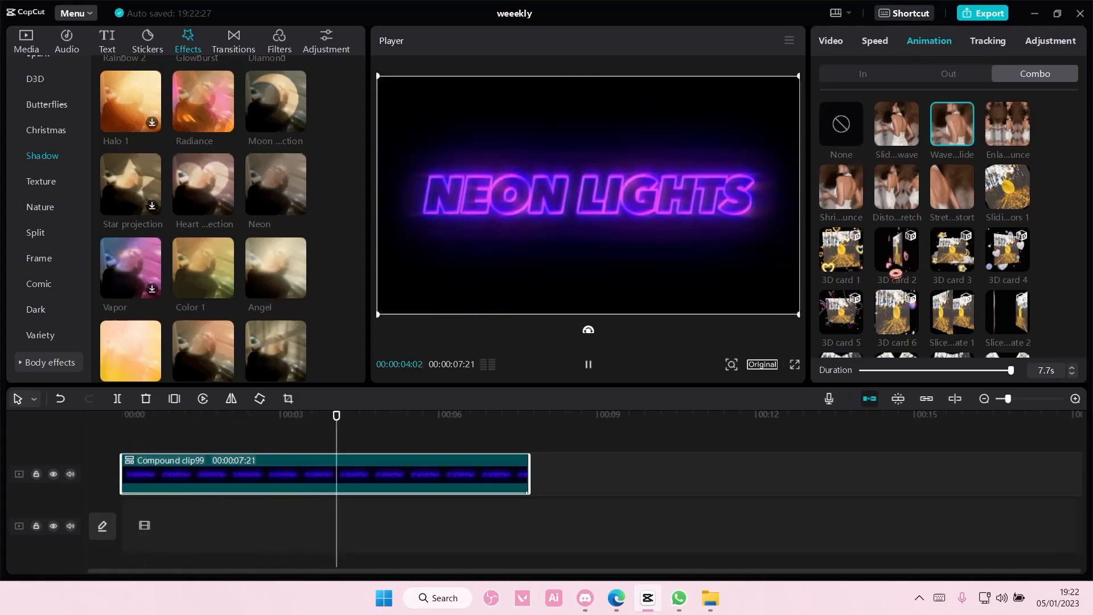
pyautogui.click(894, 250)
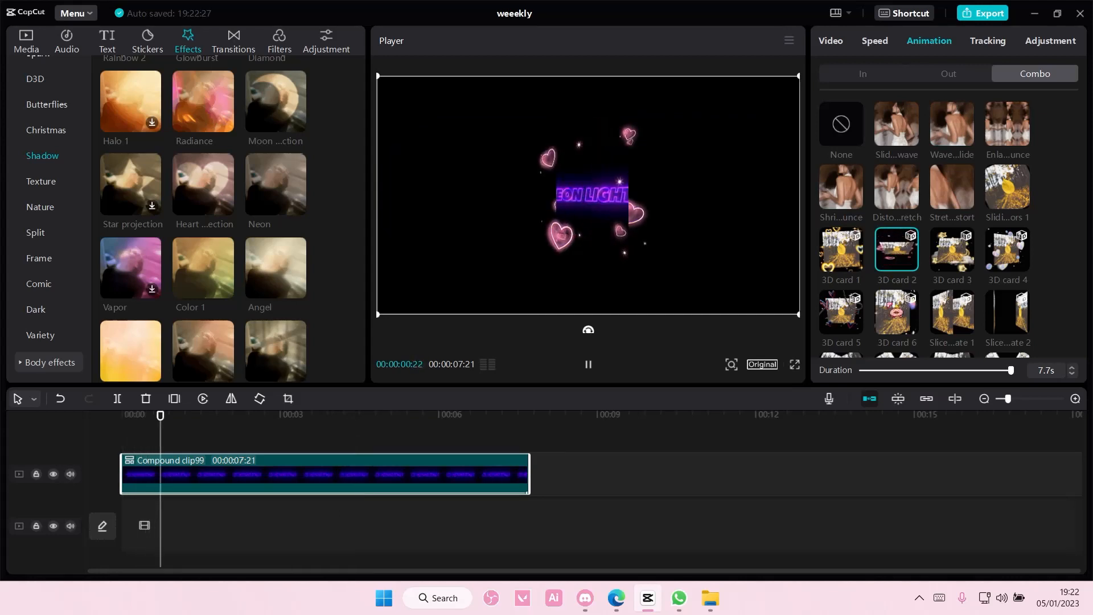
pyautogui.click(951, 186)
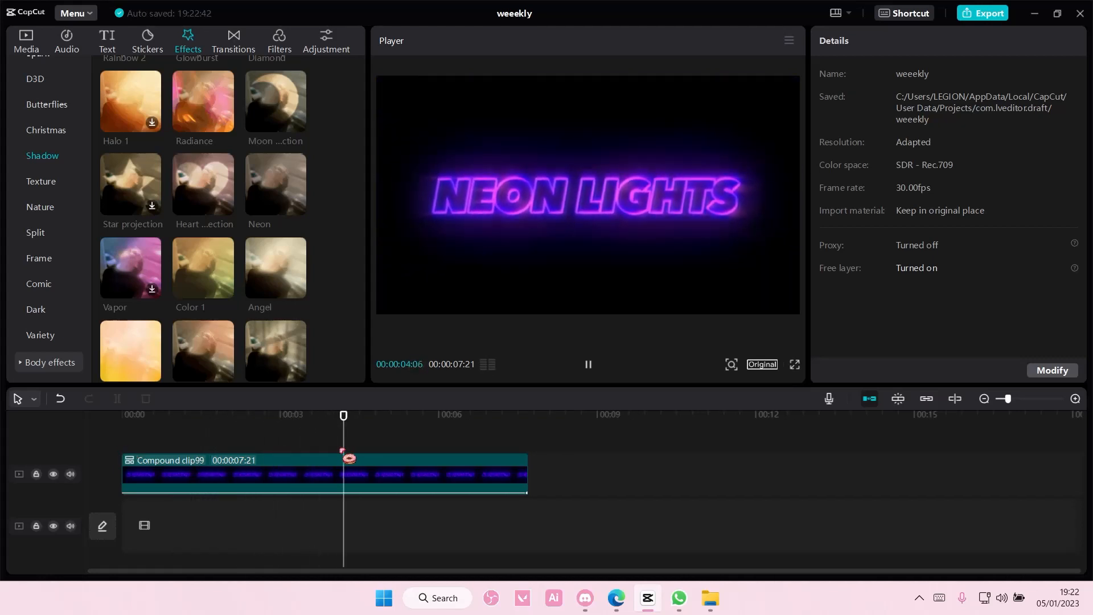
pyautogui.click(446, 414)
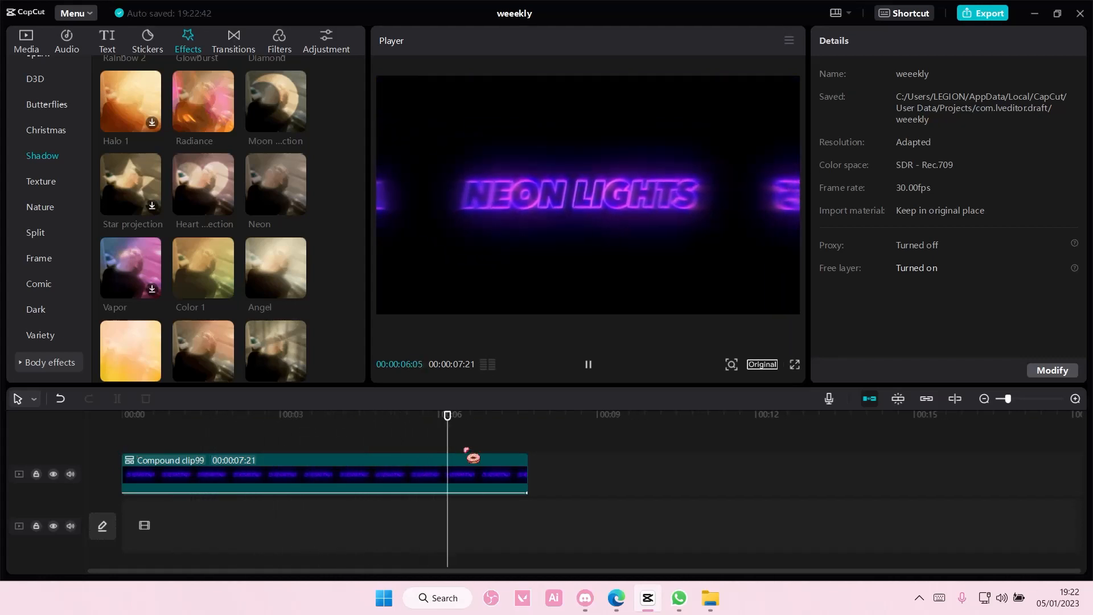
pyautogui.click(586, 365)
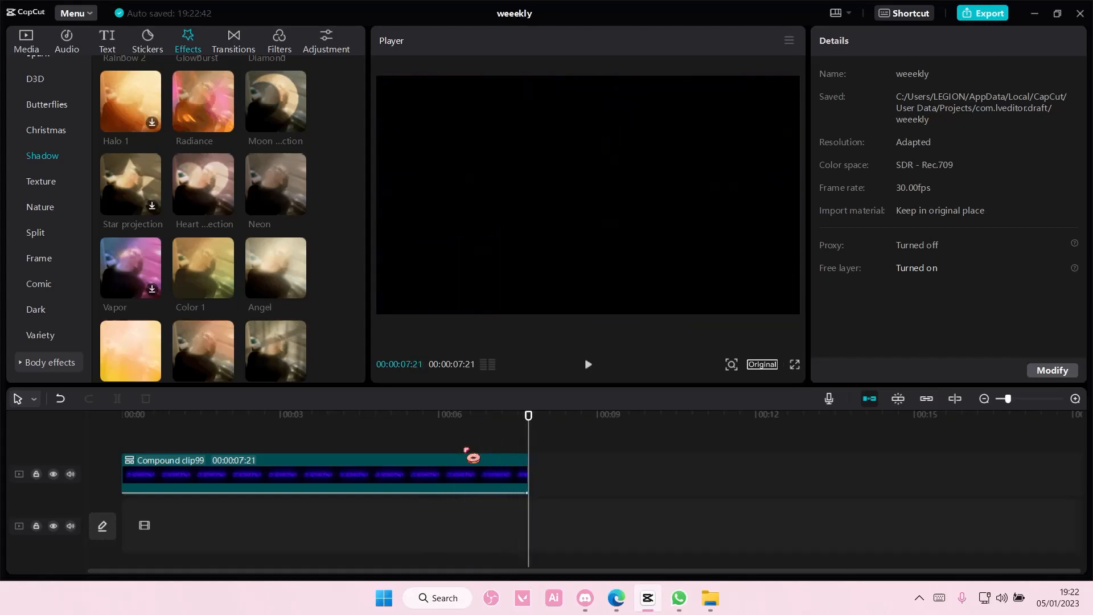